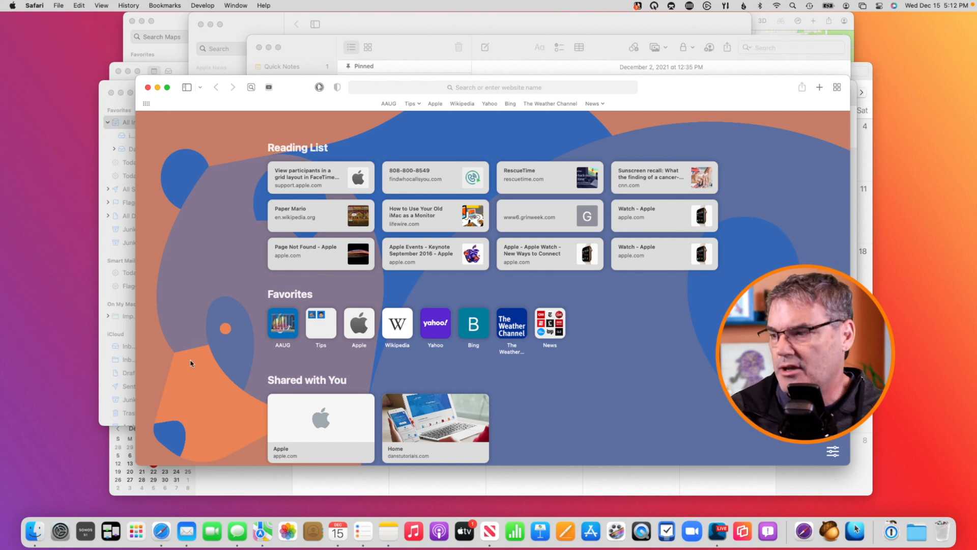
mouse_move(186, 531)
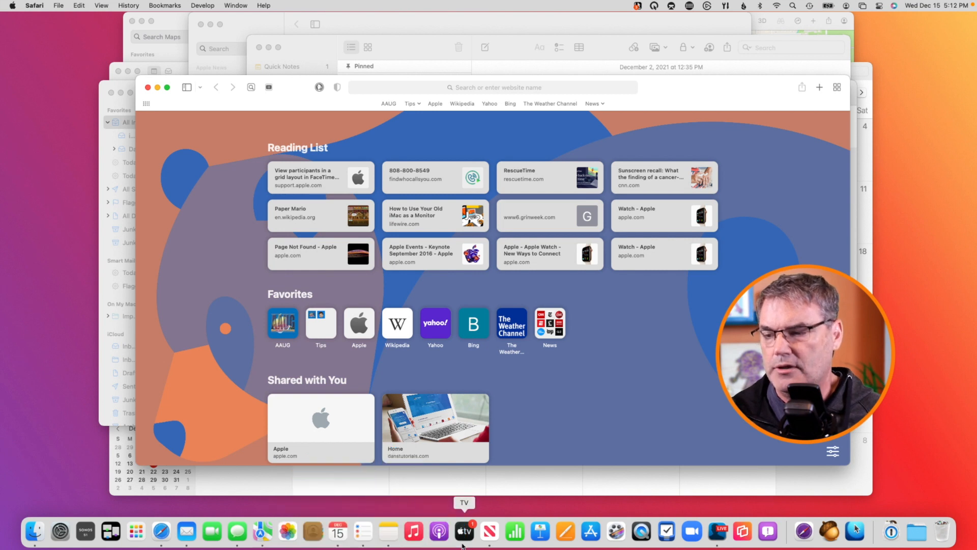
mouse_move(492, 531)
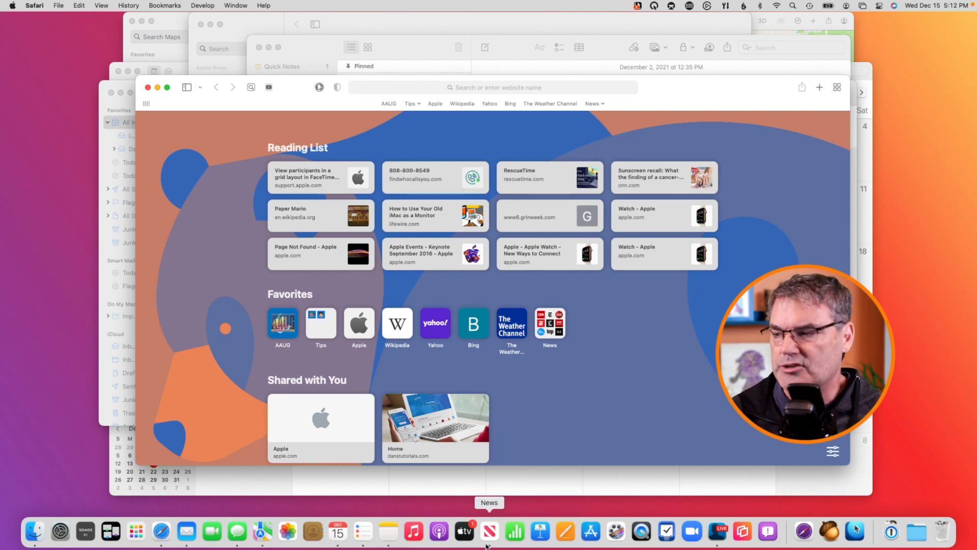
mouse_move(236, 531)
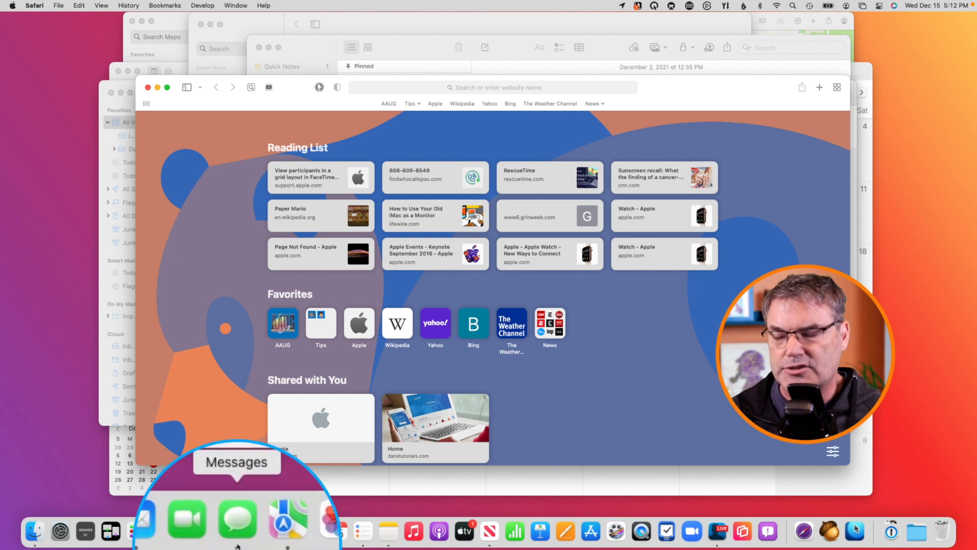
Switch to Messages from the Dock and call up the app switcher with Safari next
click(236, 517)
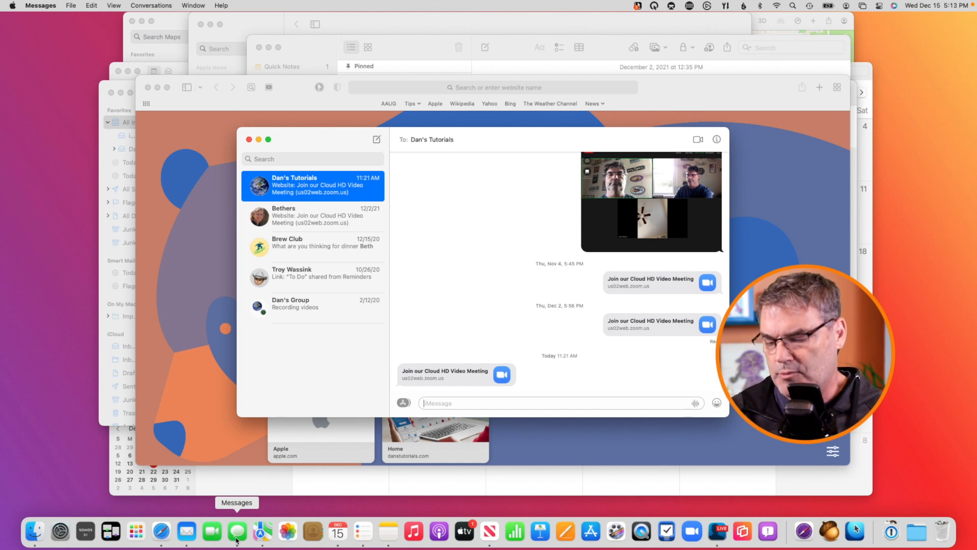
key(cmd+tab)
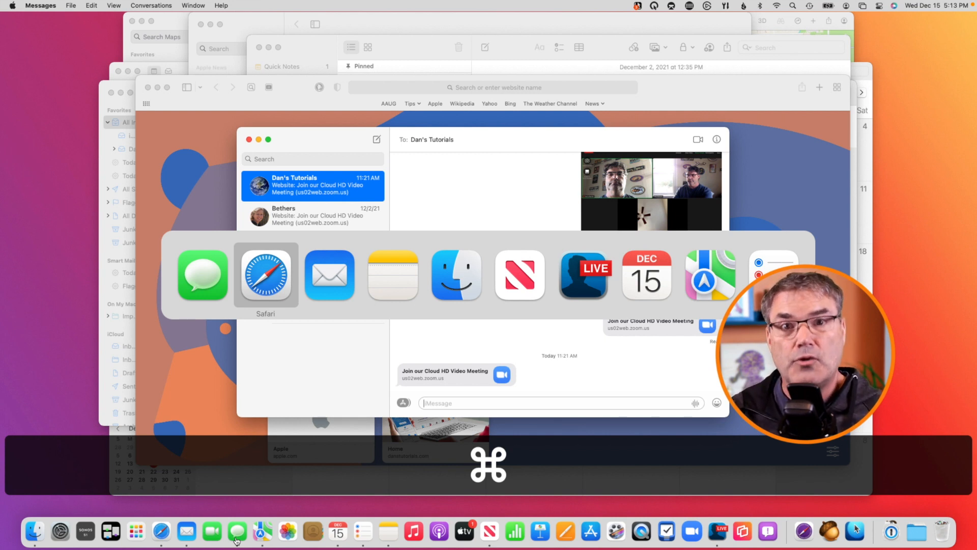
mouse_move(228, 396)
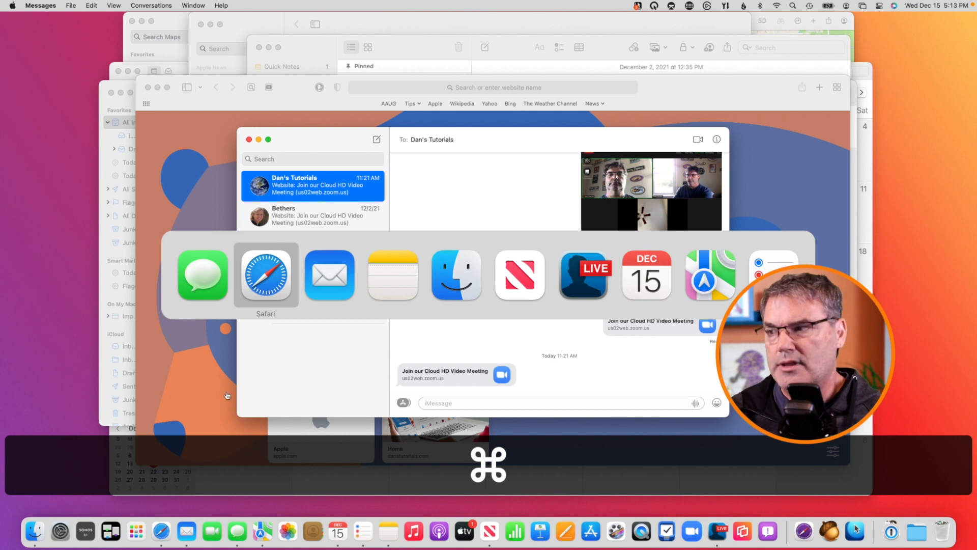
mouse_move(265, 318)
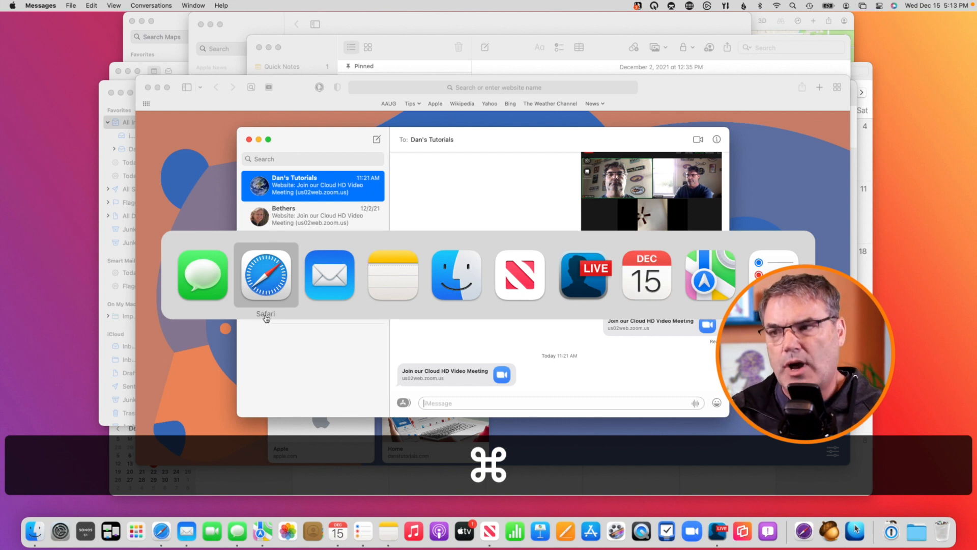
mouse_move(398, 352)
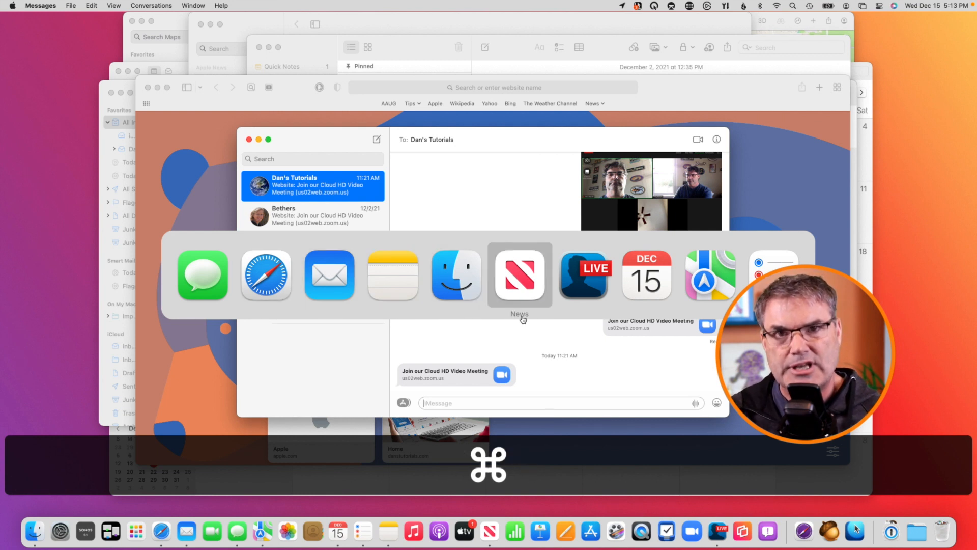
Choose News in the app switcher to show its Today page
click(519, 275)
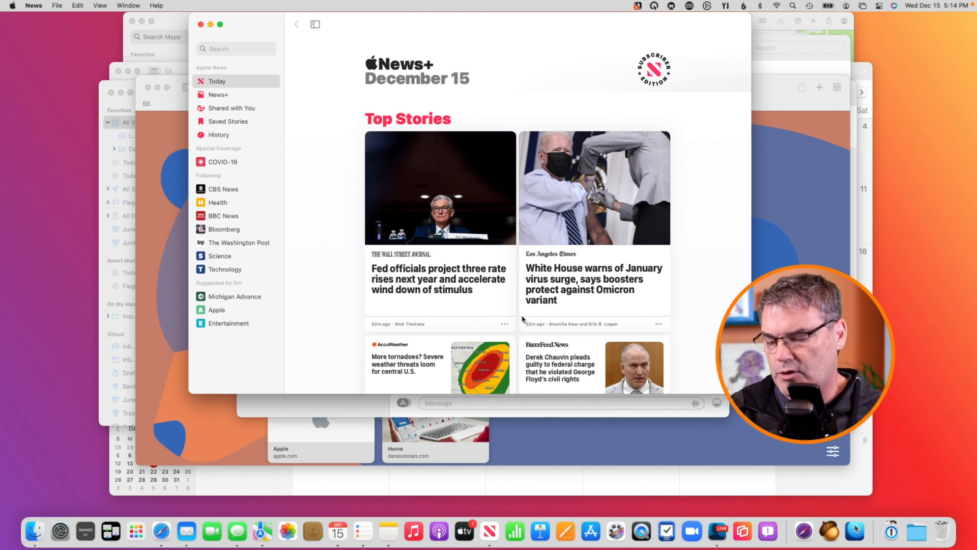
Return to Safari's start page through the Command-Tab app switcher
key(cmd+tab)
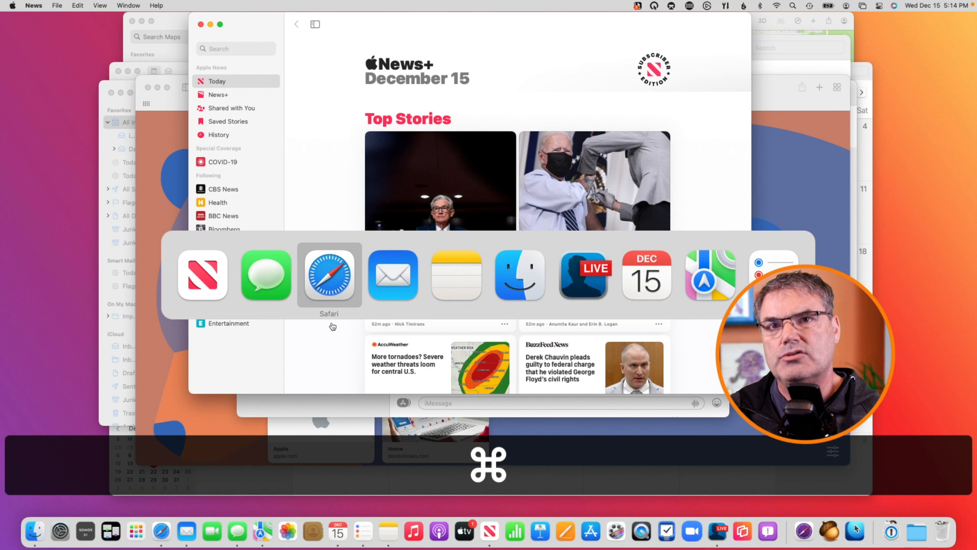
click(330, 274)
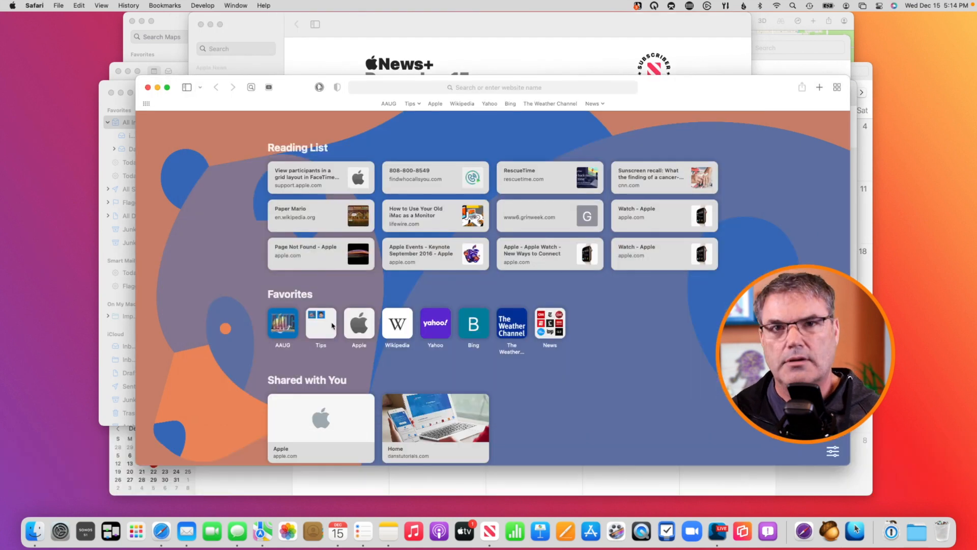